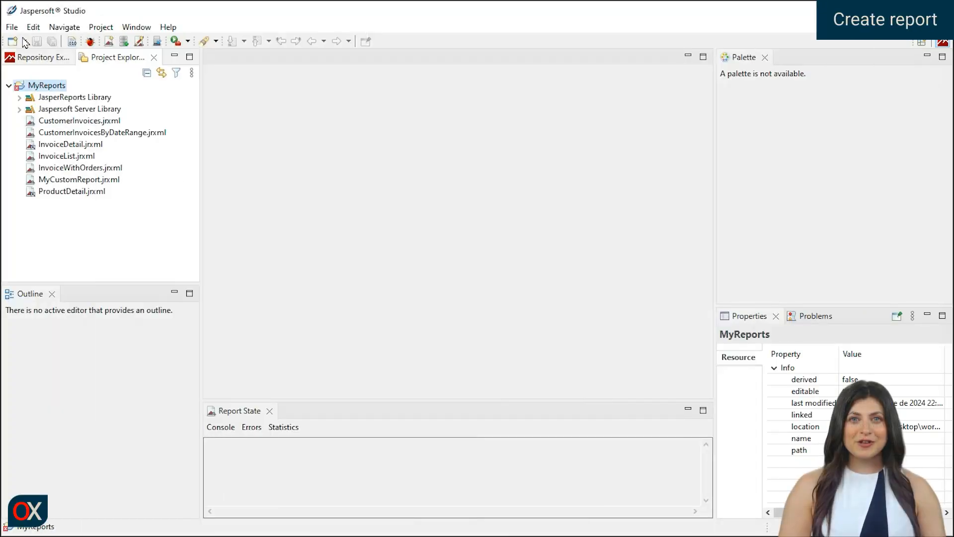
# Create a Blank A4 report named AnnualBillingSummary.jrxml in MyReports
pyautogui.click(14, 42)
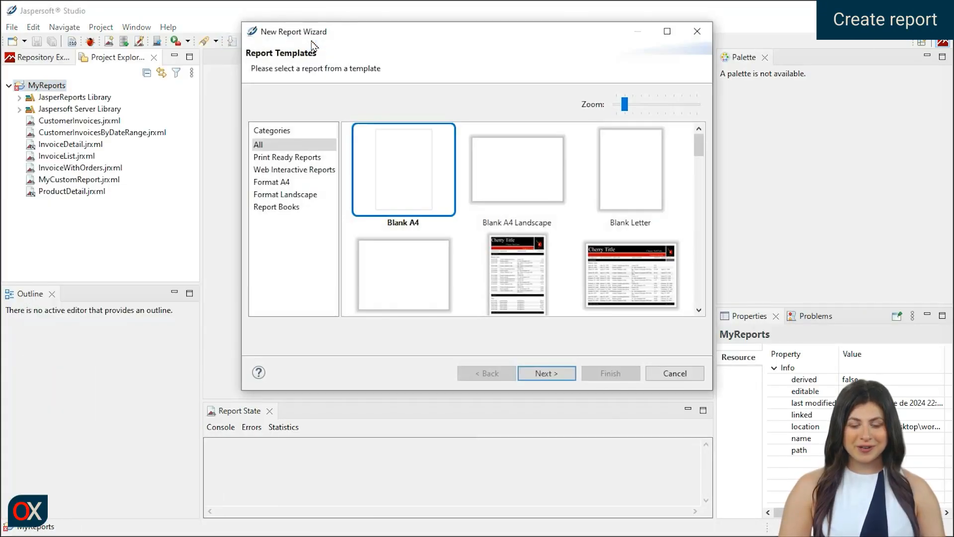
pyautogui.click(547, 373)
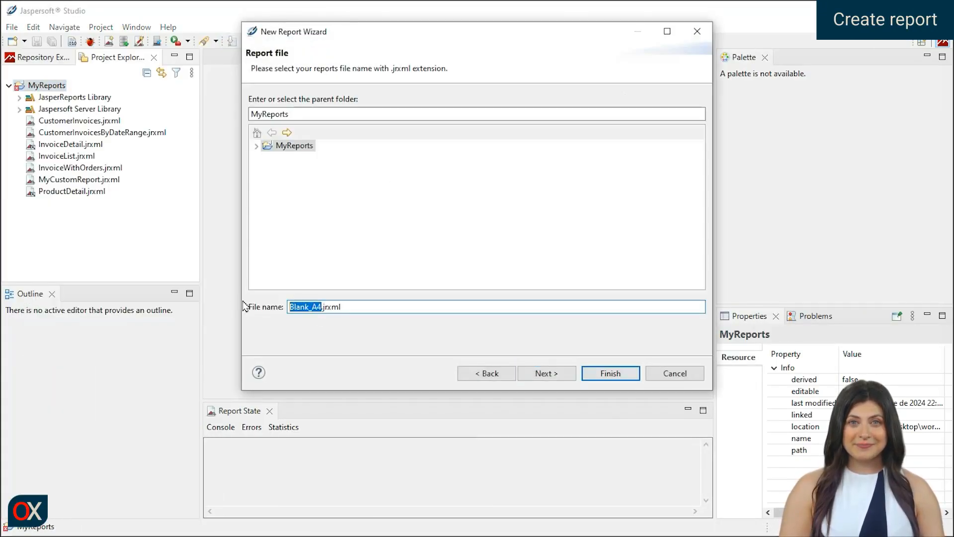
pyautogui.write('AnnualBillingSummary')
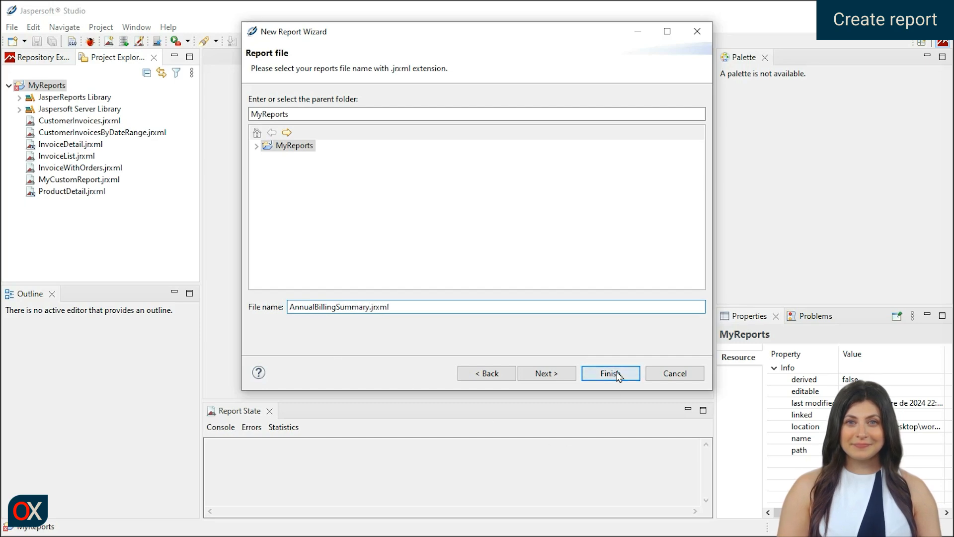
pyautogui.click(610, 372)
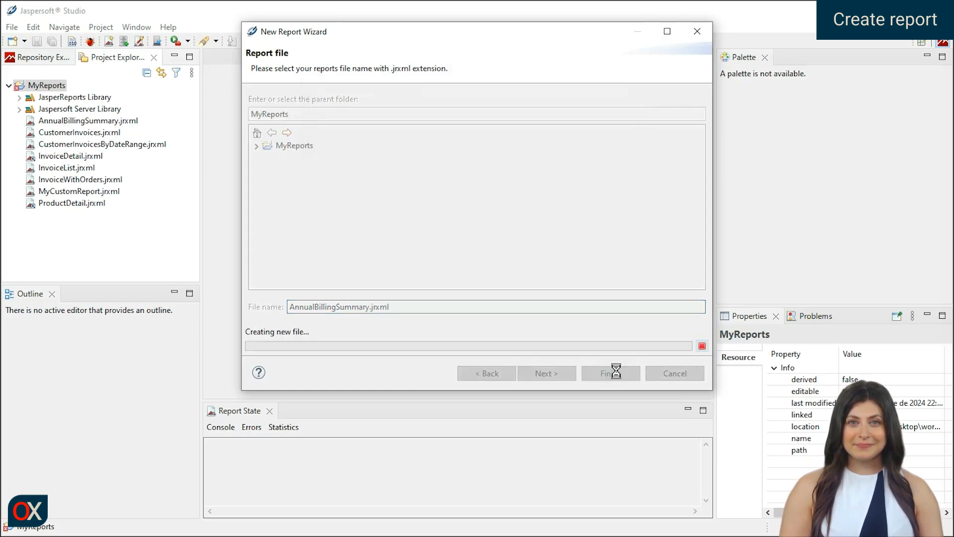
pyautogui.click(611, 373)
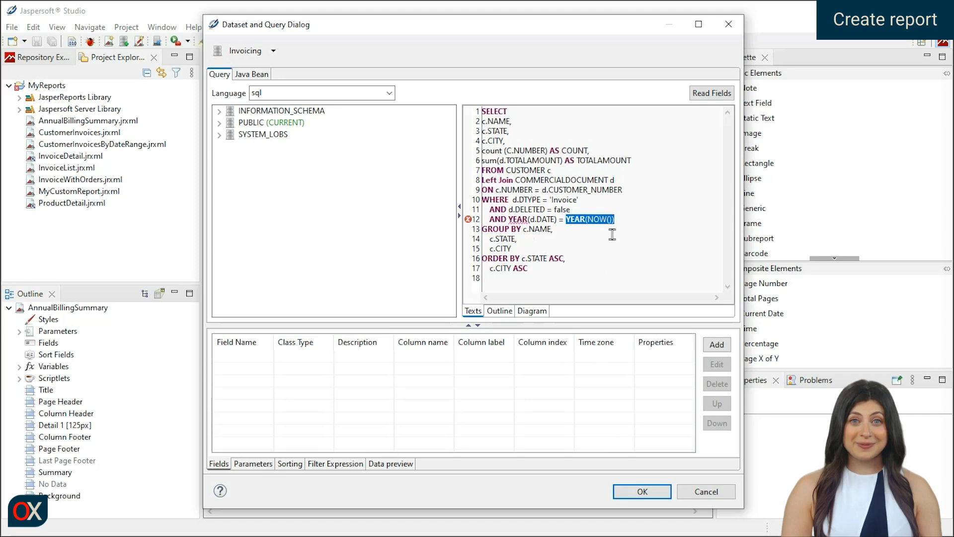
# Limit the query to year 2024, read its fields, preview the data and confirm
pyautogui.write('2024')
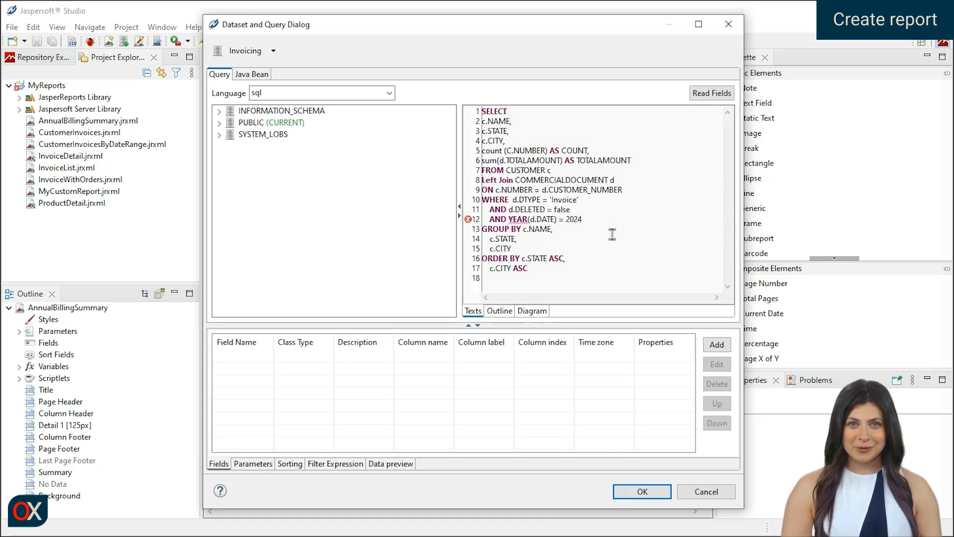
pyautogui.click(712, 93)
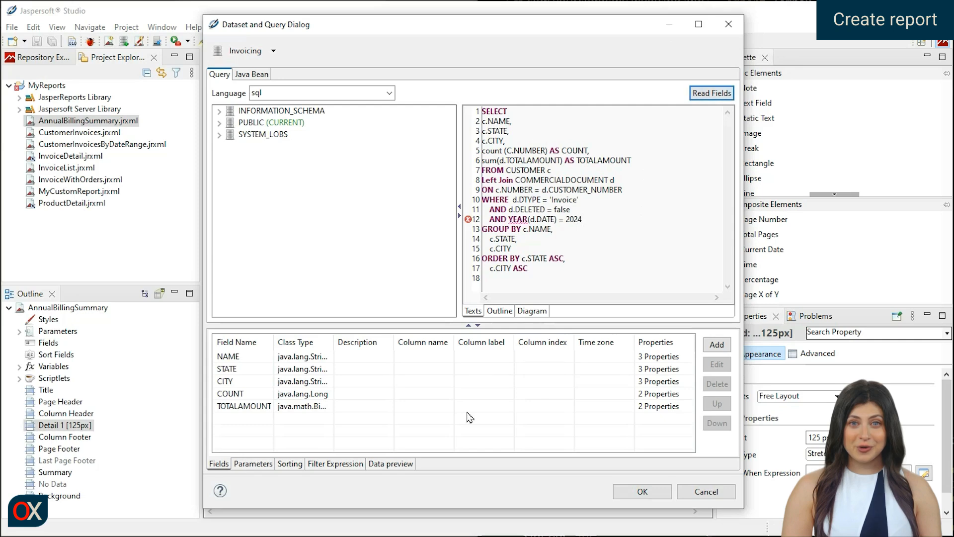
pyautogui.click(390, 463)
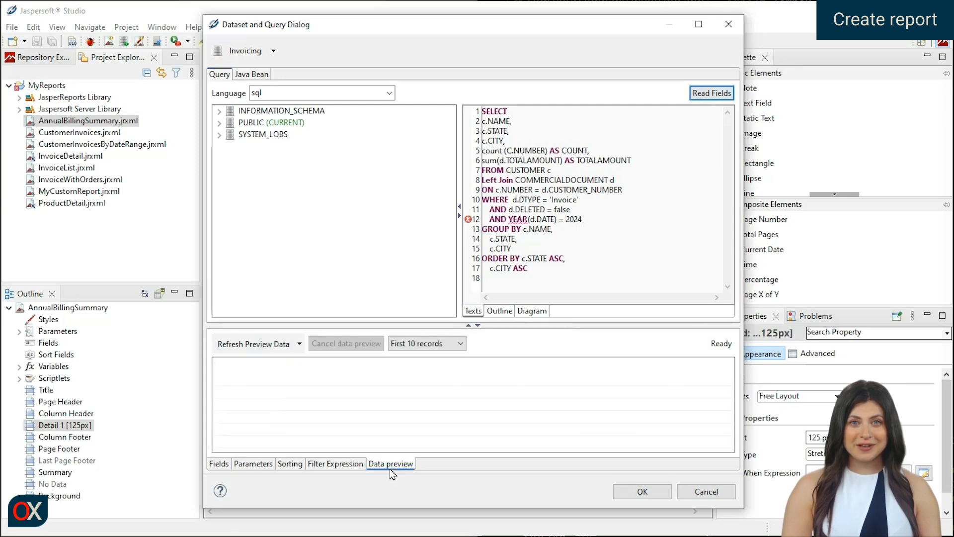
pyautogui.click(252, 342)
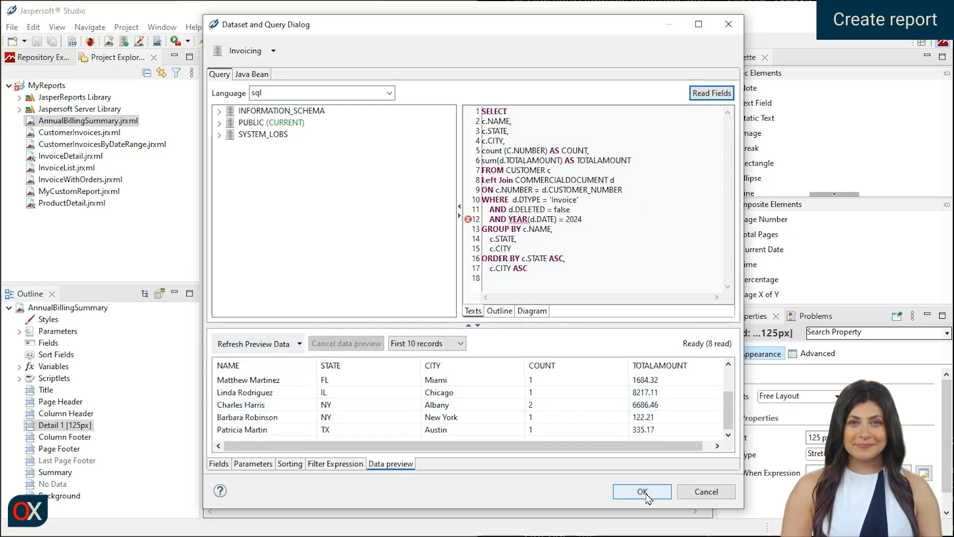
pyautogui.click(642, 491)
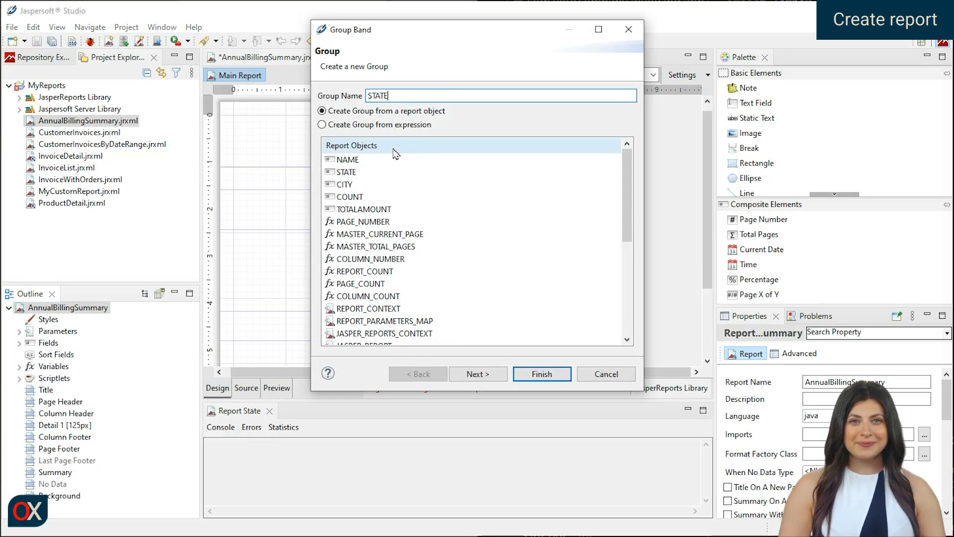
# Add a STATE group and a nested CITY group, each with header and footer bands
pyautogui.click(346, 171)
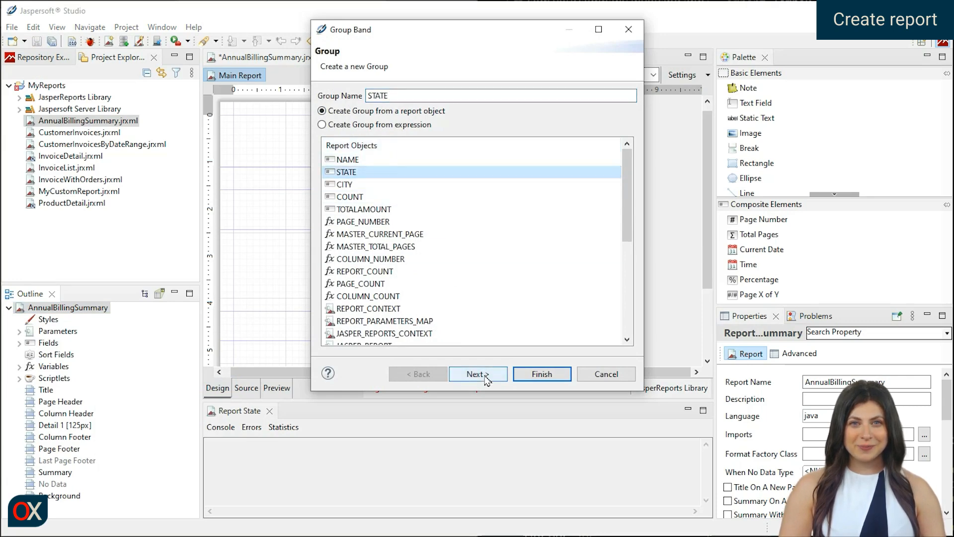
pyautogui.click(541, 374)
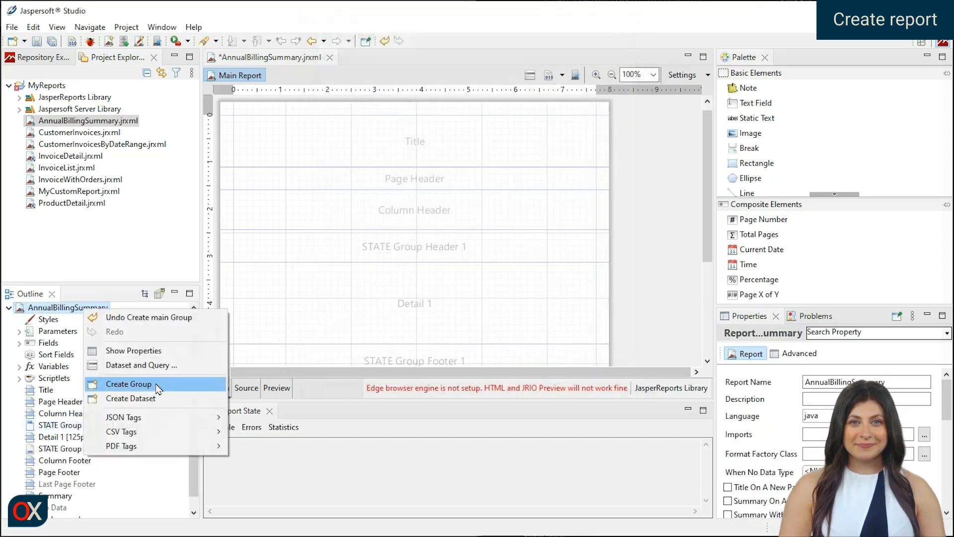
pyautogui.click(129, 384)
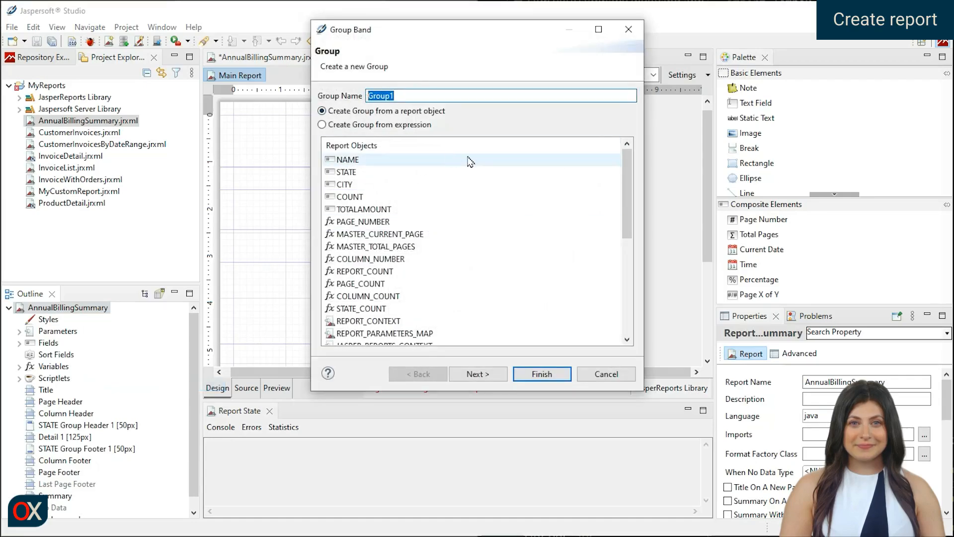
pyautogui.click(343, 183)
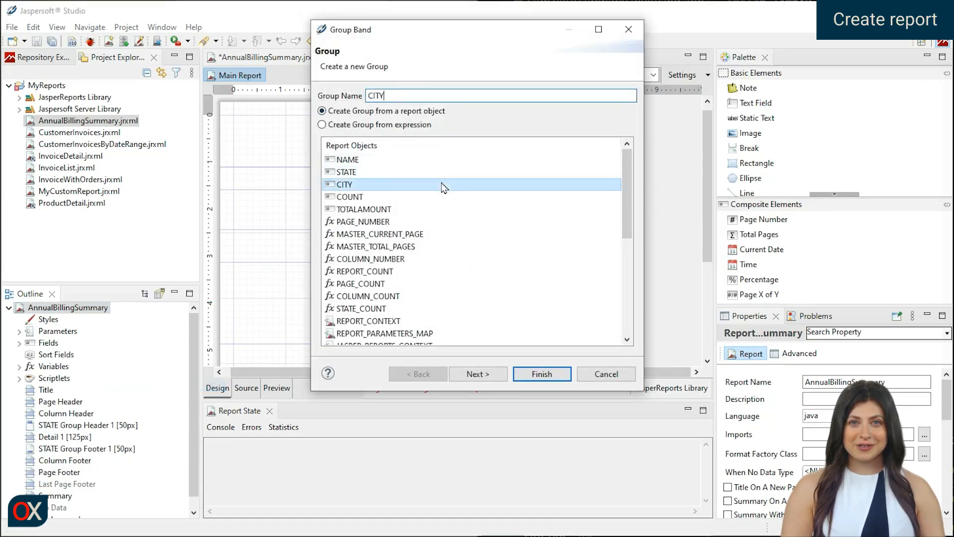
pyautogui.click(543, 373)
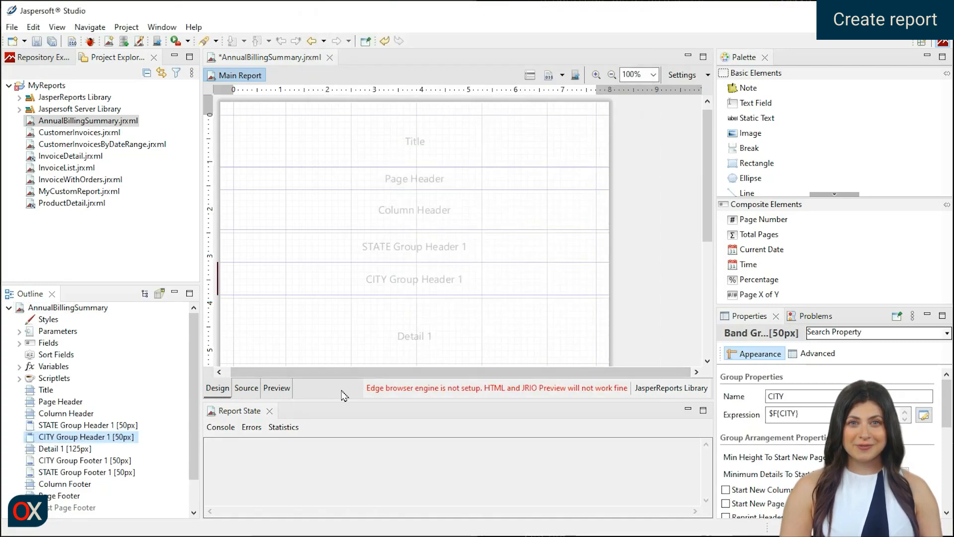
pyautogui.click(75, 425)
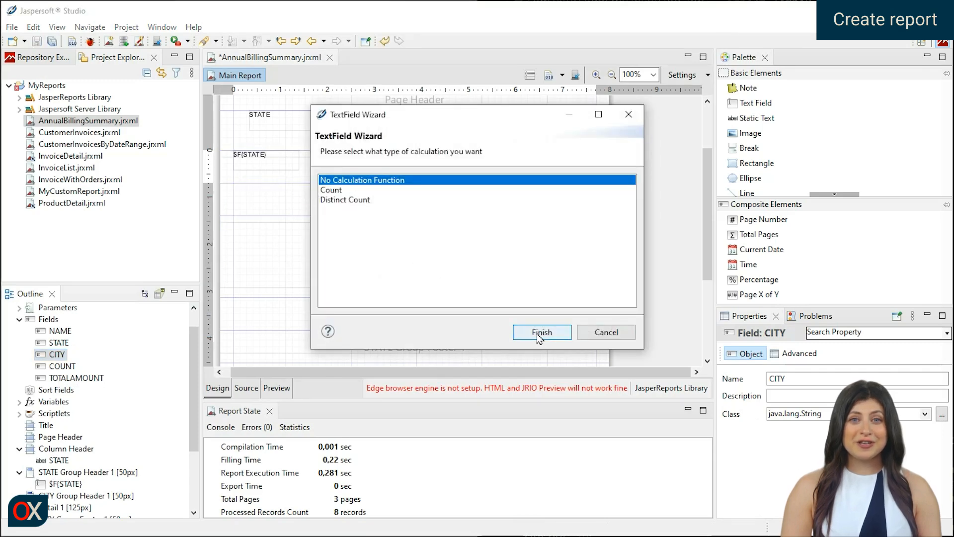
# Place the CITY field as-is and sum TOTALAMOUNT in the CITY group footer
pyautogui.click(542, 332)
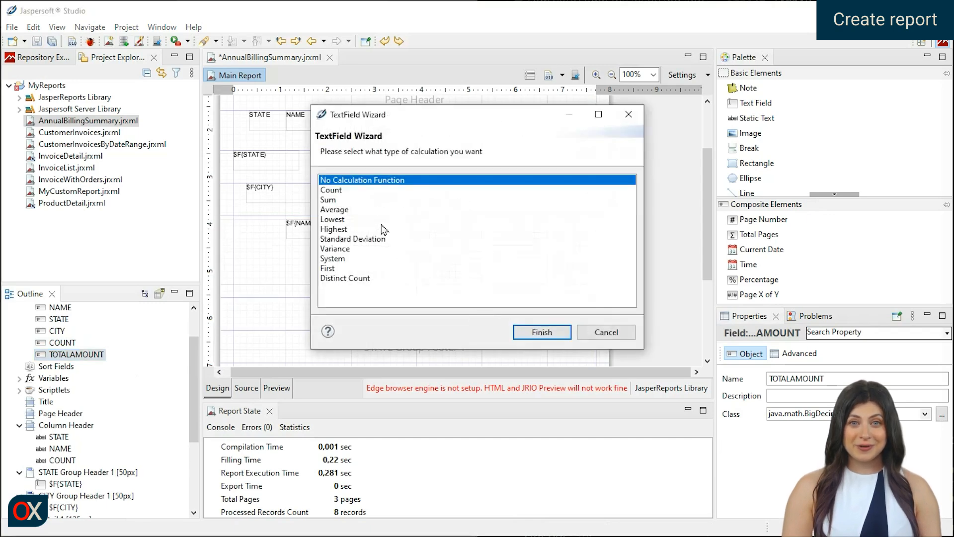
pyautogui.click(328, 198)
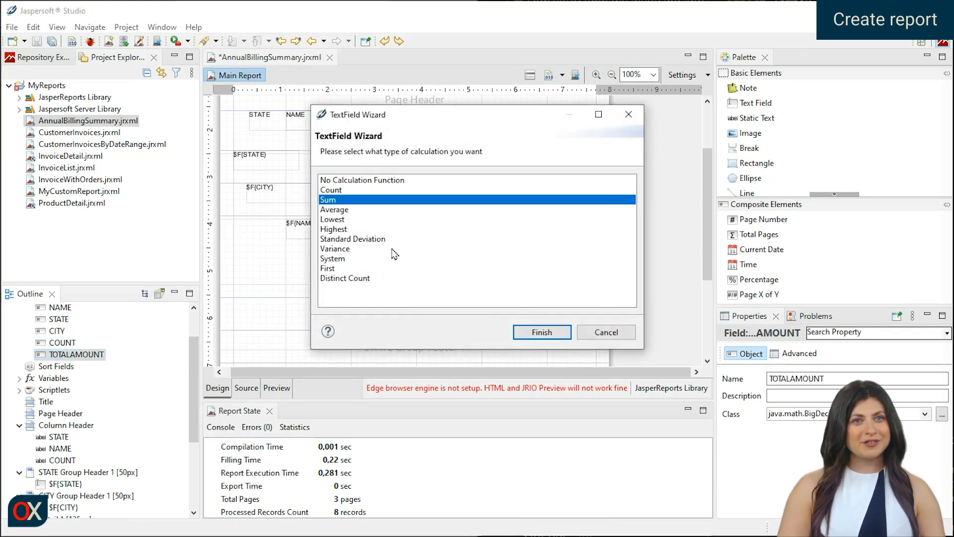
pyautogui.click(334, 228)
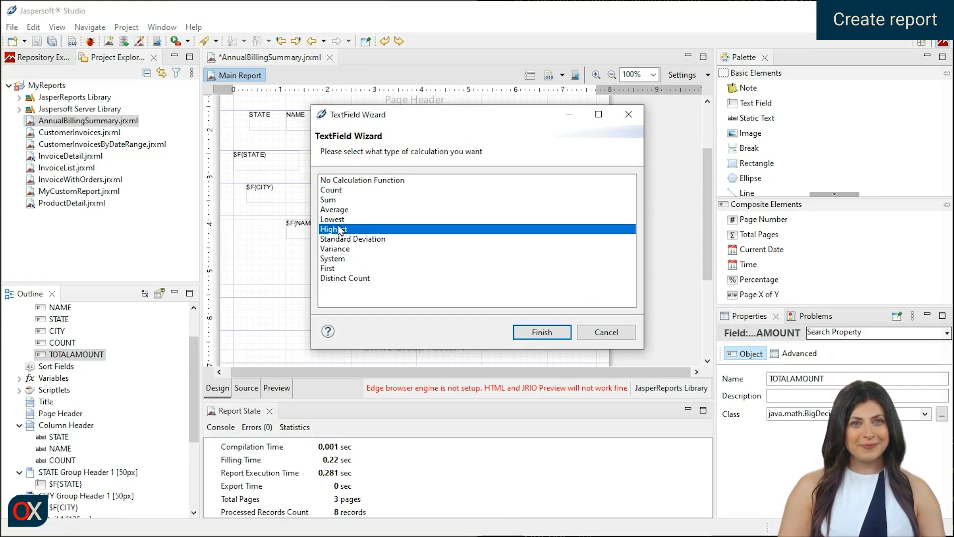
# Add TOTALAMOUNT to the STATE group footer as a Sum
pyautogui.click(541, 332)
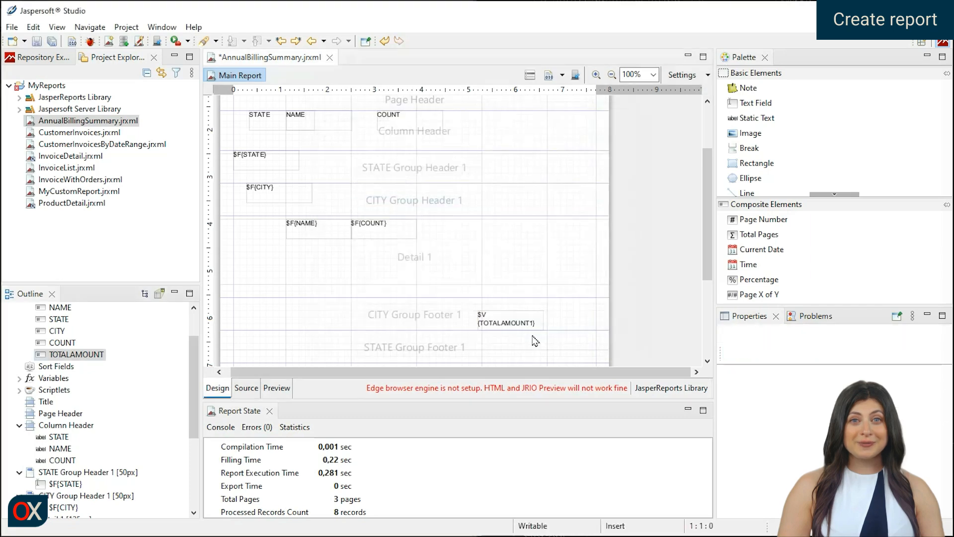
pyautogui.click(505, 320)
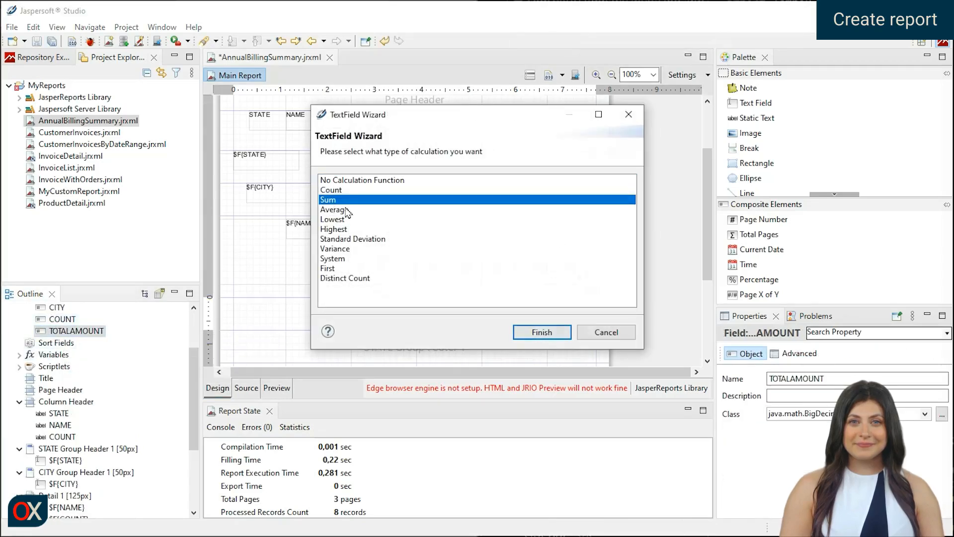
pyautogui.click(541, 332)
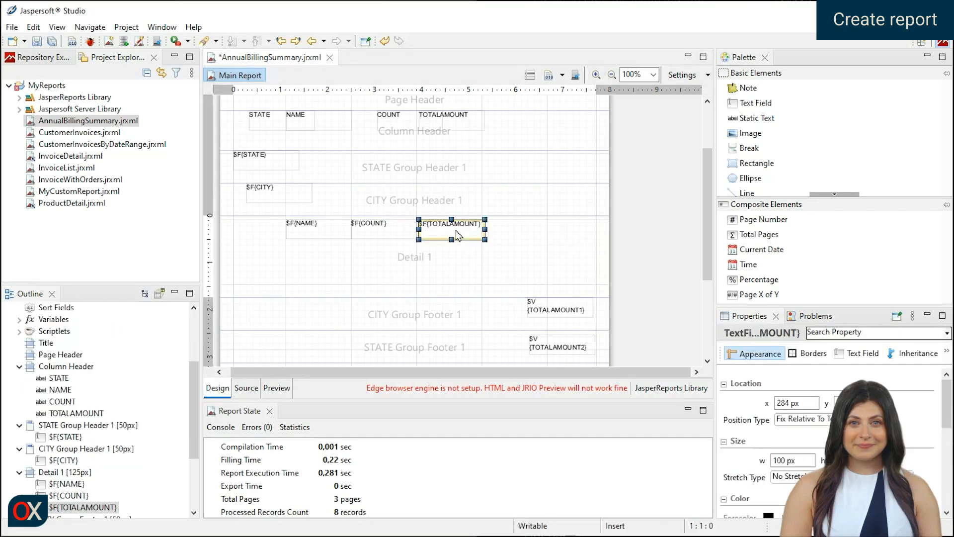
# Preview the grouped report, page through its totals, and return to Design
pyautogui.click(276, 387)
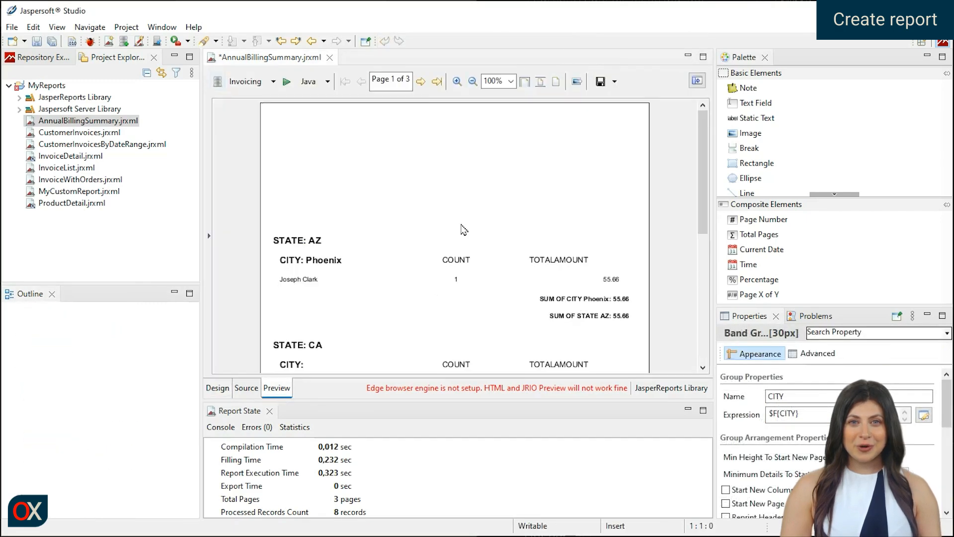
pyautogui.click(421, 82)
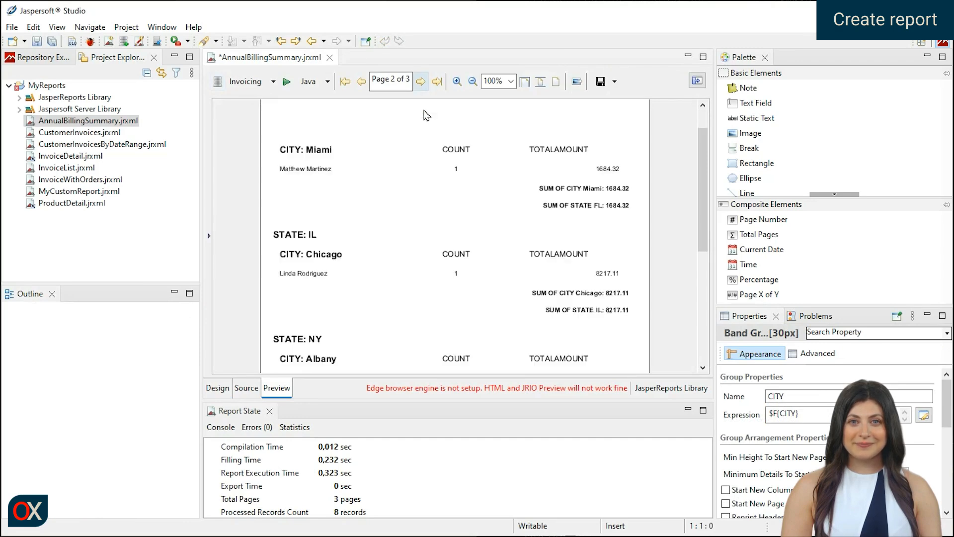
pyautogui.scroll(-3)
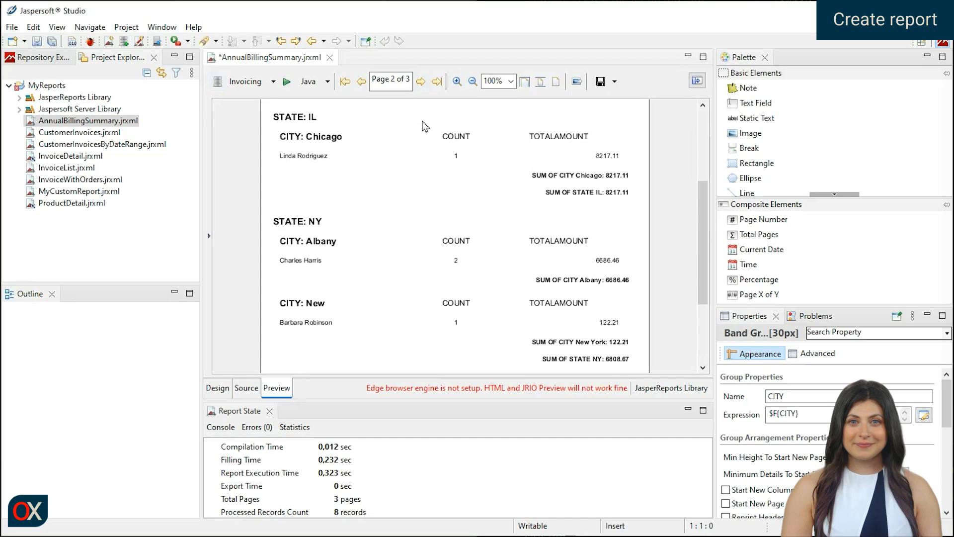
pyautogui.scroll(-3)
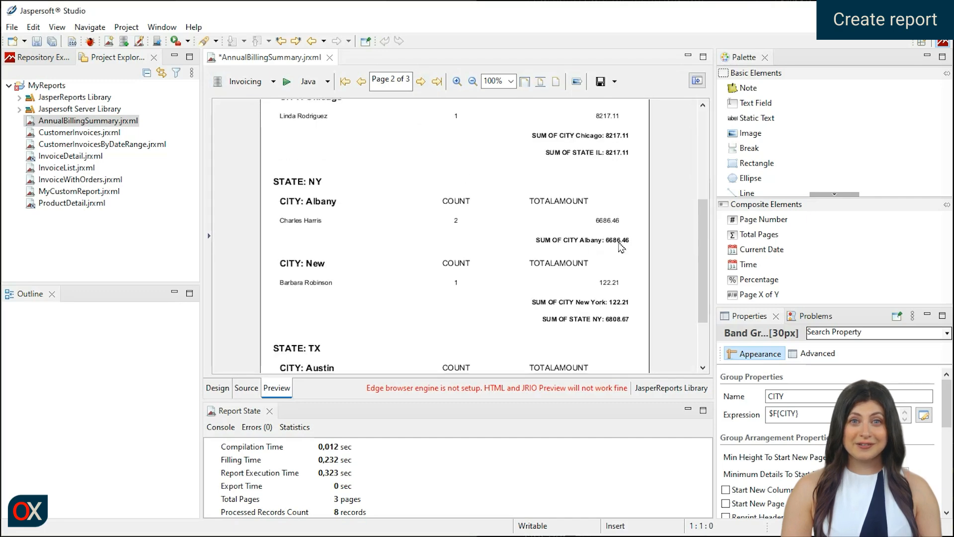
pyautogui.moveTo(562, 331)
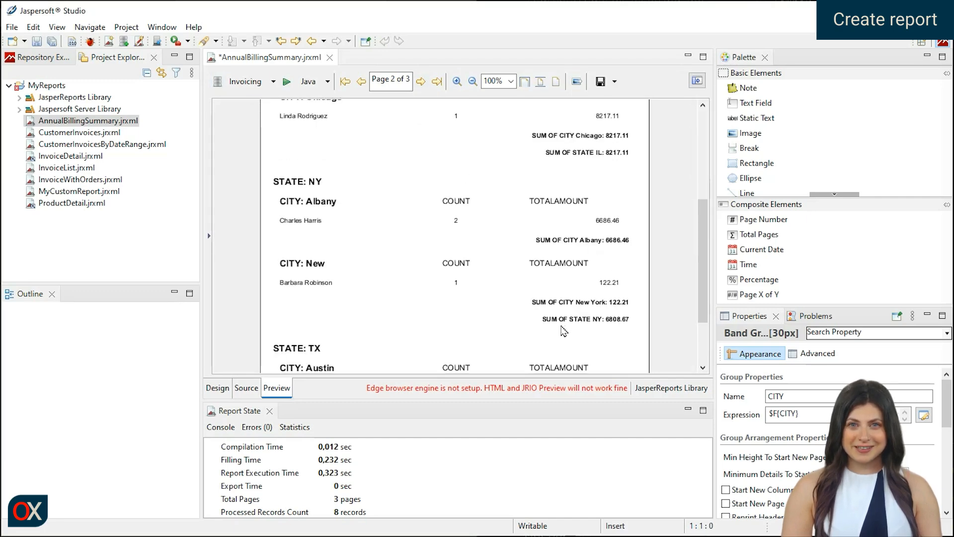
pyautogui.scroll(-3)
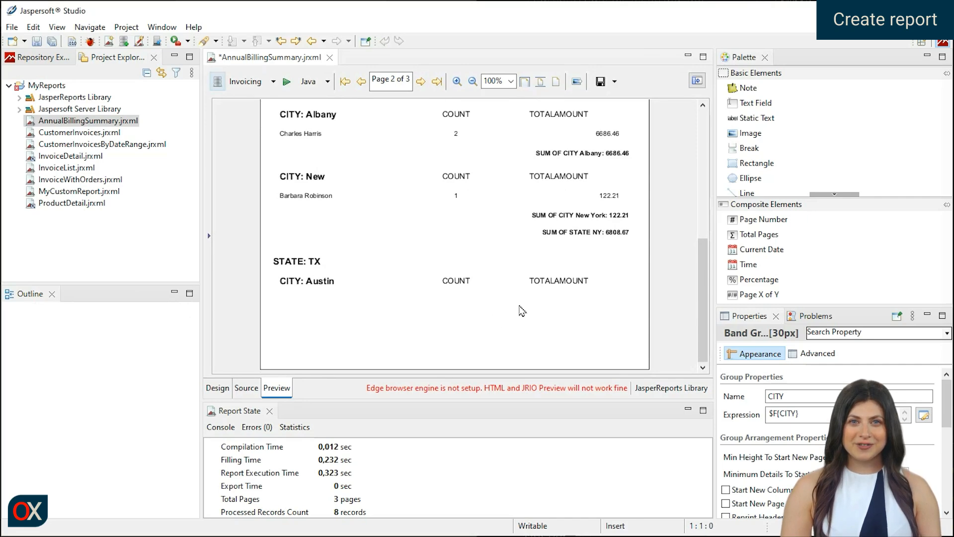
pyautogui.moveTo(270, 364)
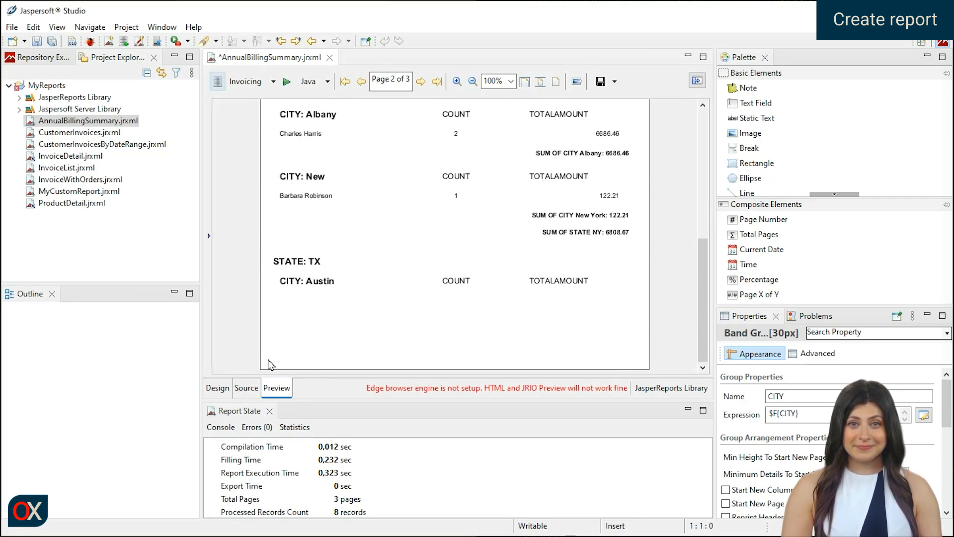
pyautogui.click(217, 387)
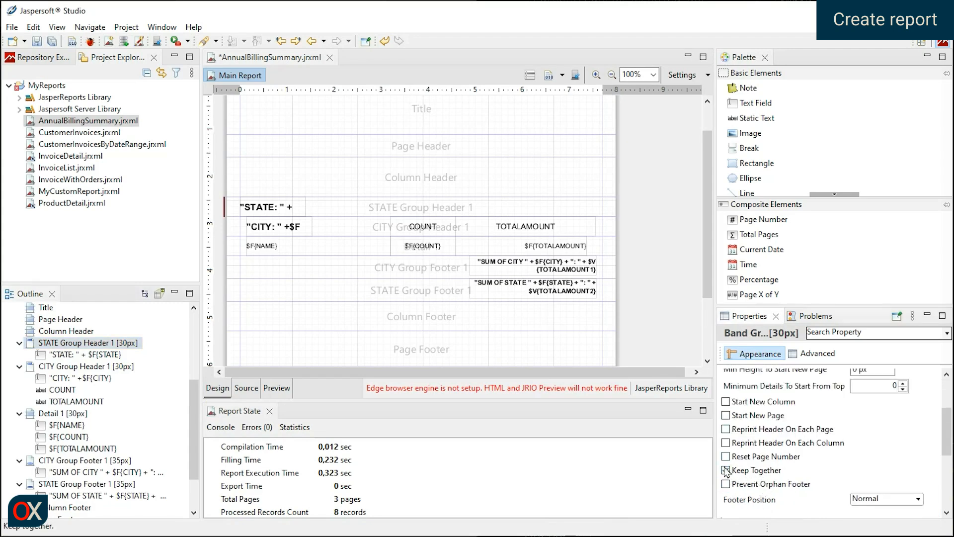
# Enable Keep Together on the group and regenerate the preview
pyautogui.click(725, 470)
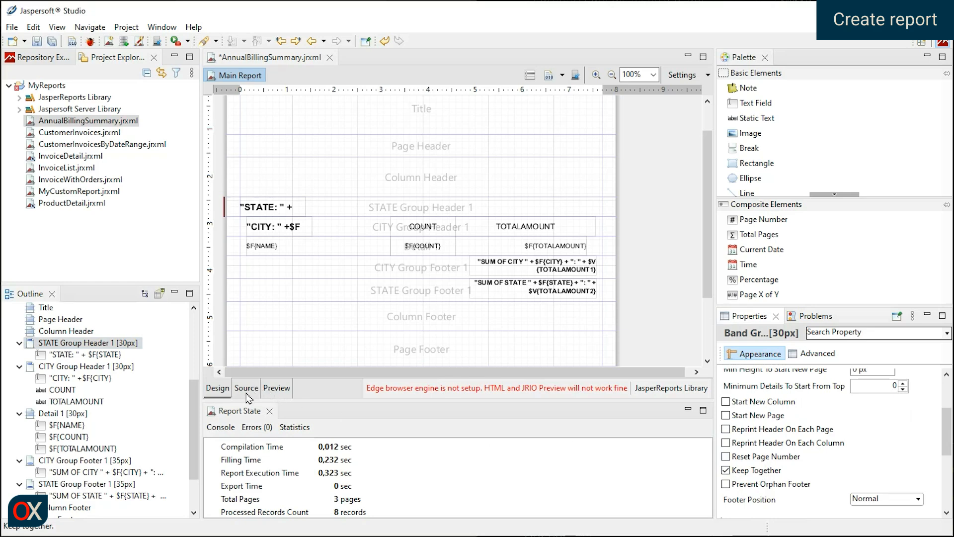
pyautogui.click(277, 388)
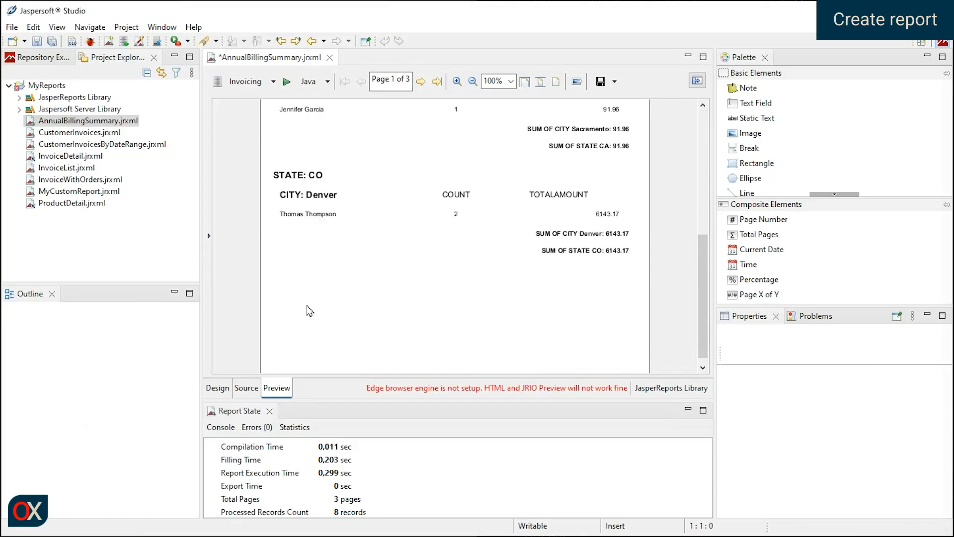
pyautogui.click(421, 82)
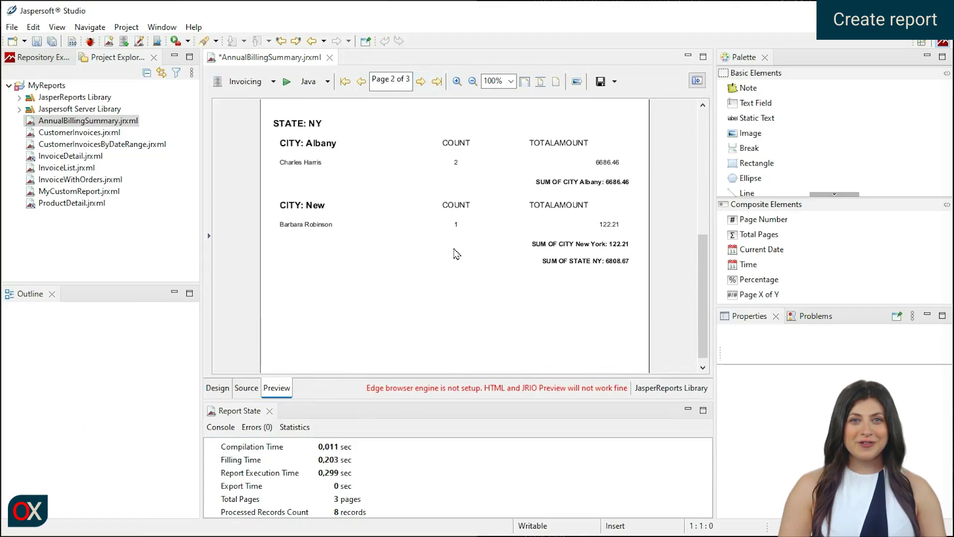
pyautogui.click(420, 81)
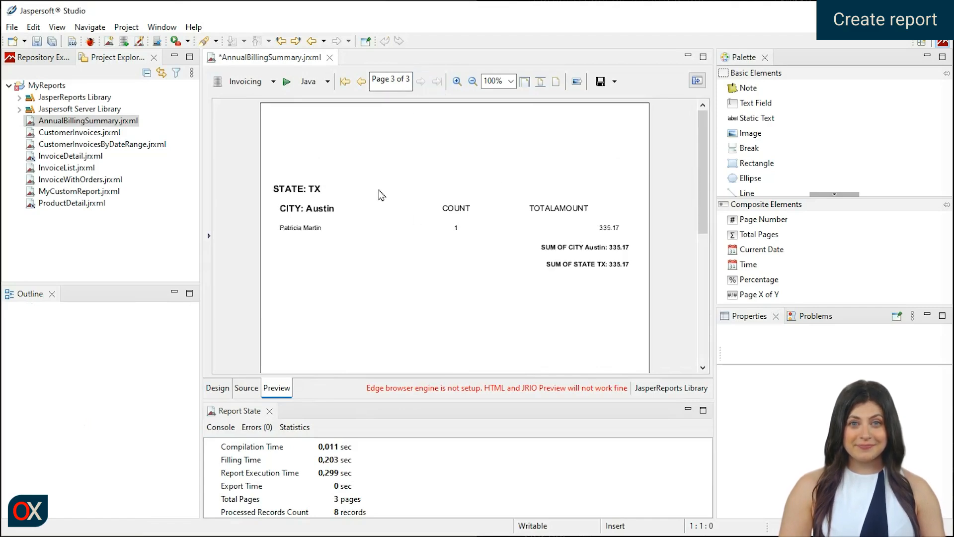
pyautogui.moveTo(388, 182)
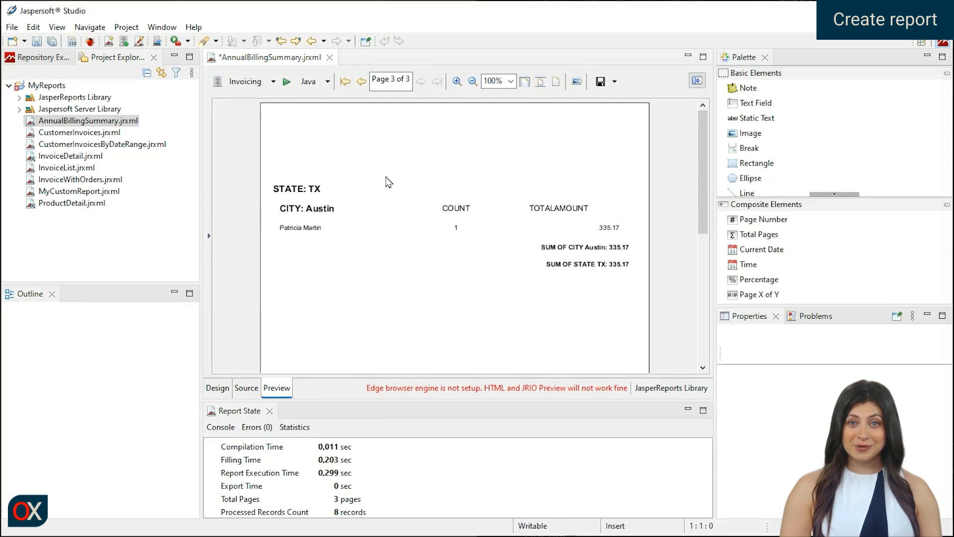
pyautogui.click(361, 81)
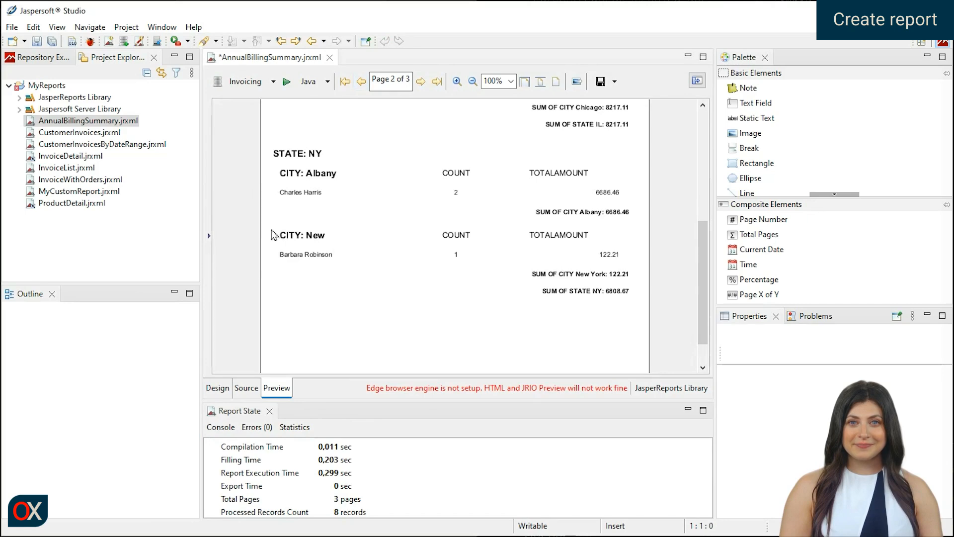
pyautogui.moveTo(633, 232)
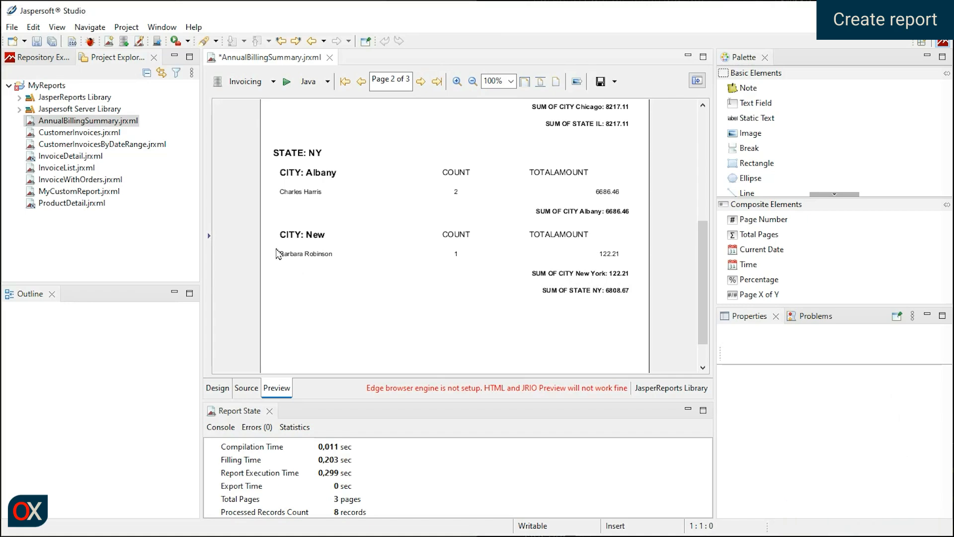
pyautogui.moveTo(250, 229)
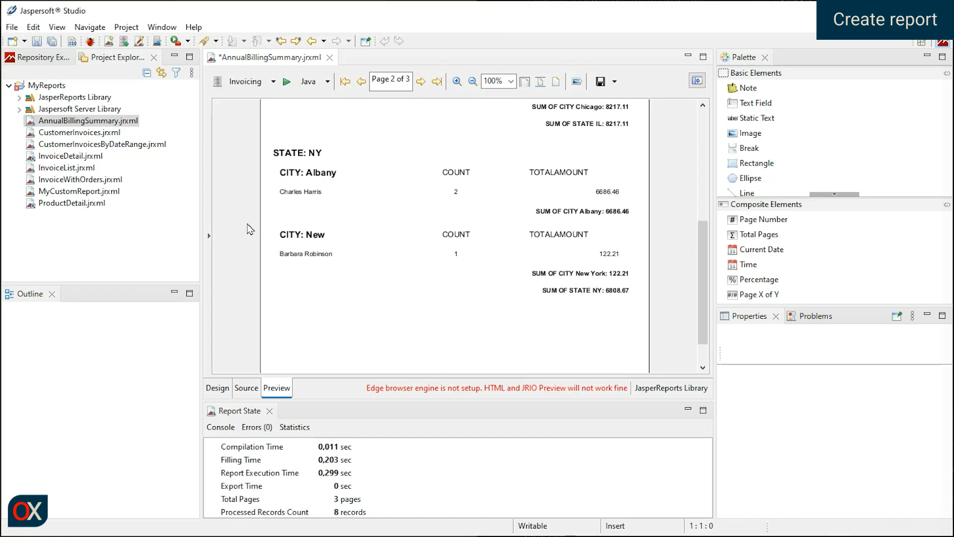
pyautogui.click(217, 388)
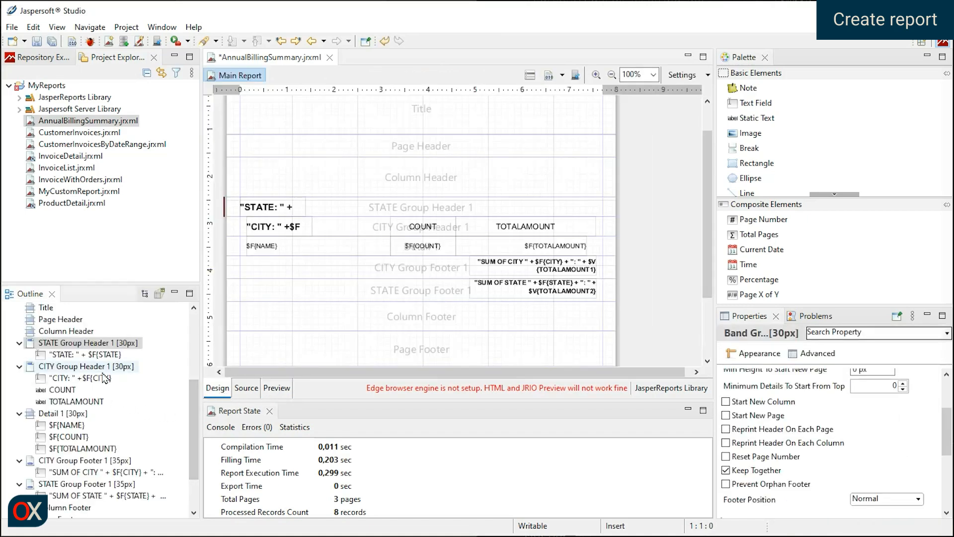